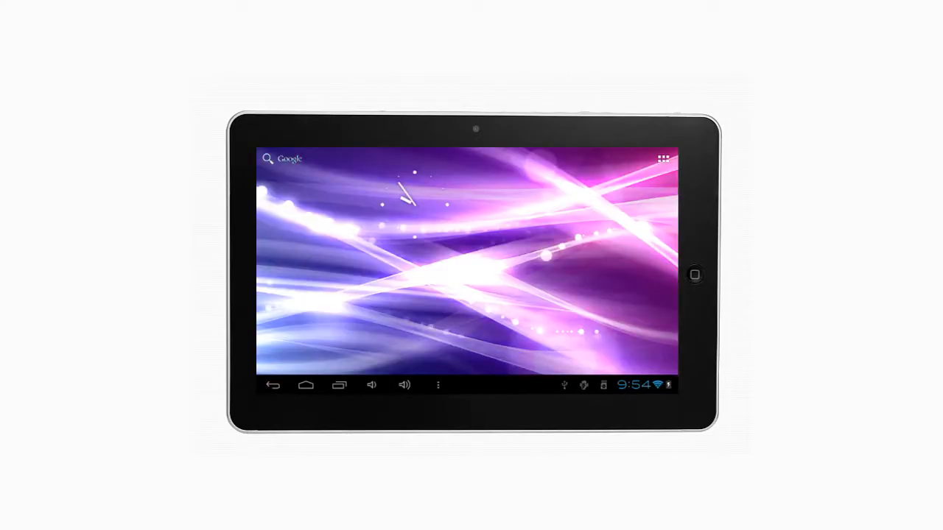
Search Google for 'wallpapers' from the home screen bar via the 'wall' suggestion
{"action": "left_click", "coordinate": [287, 159]}
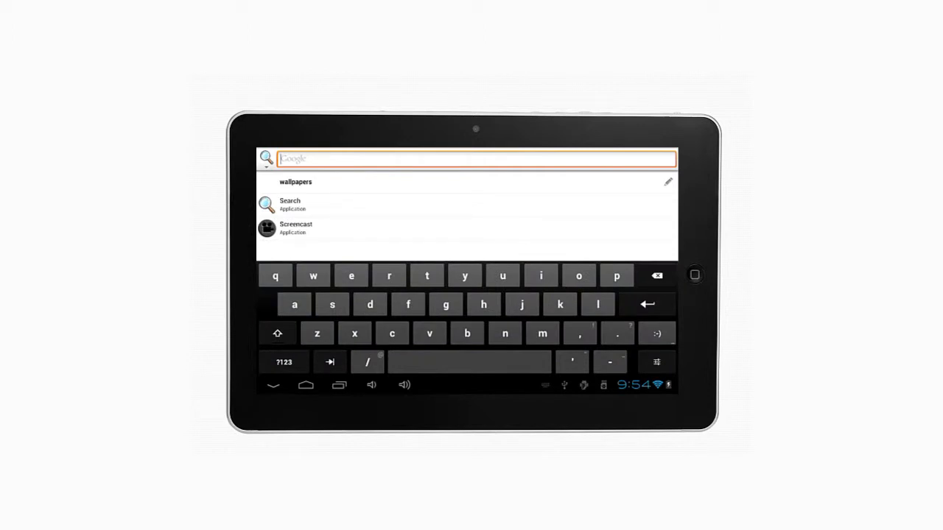
{"action": "type", "text": "wall"}
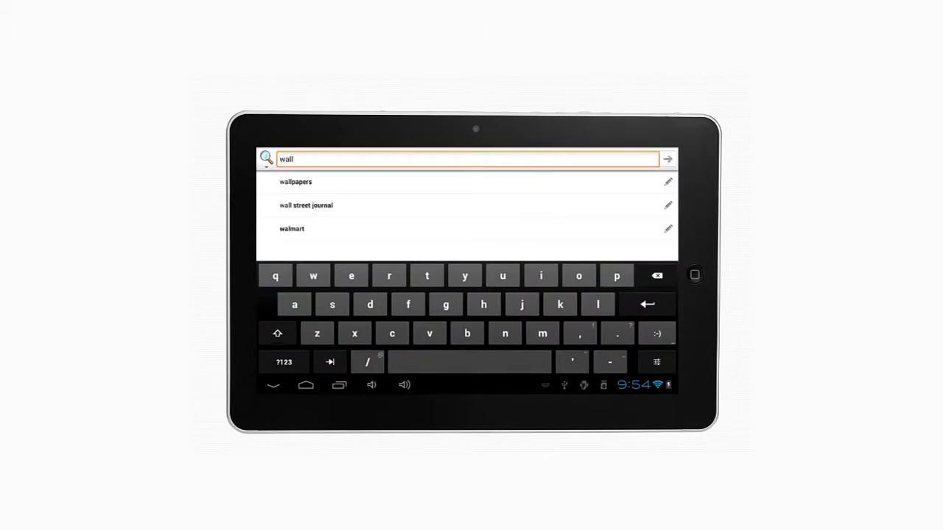
{"action": "left_click", "coordinate": [295, 182]}
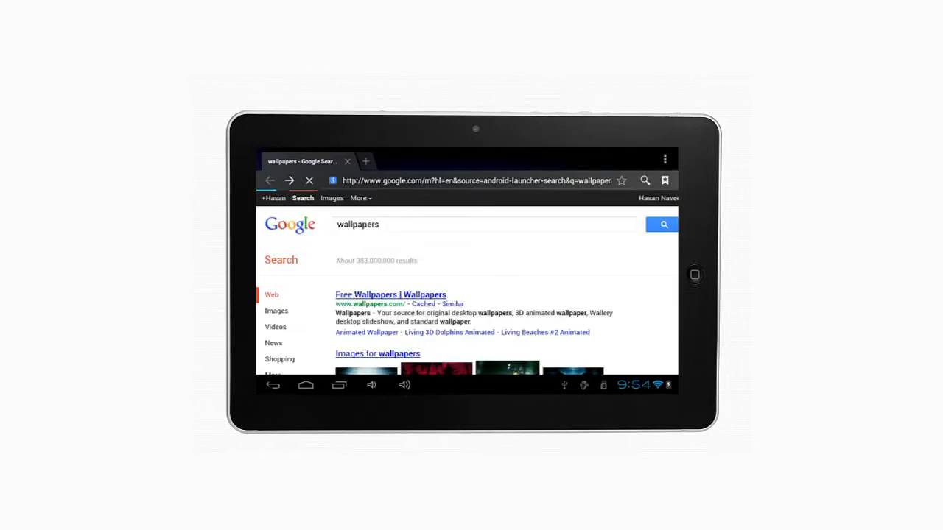
{"action": "scroll", "scroll_direction": "down", "scroll_amount": 3}
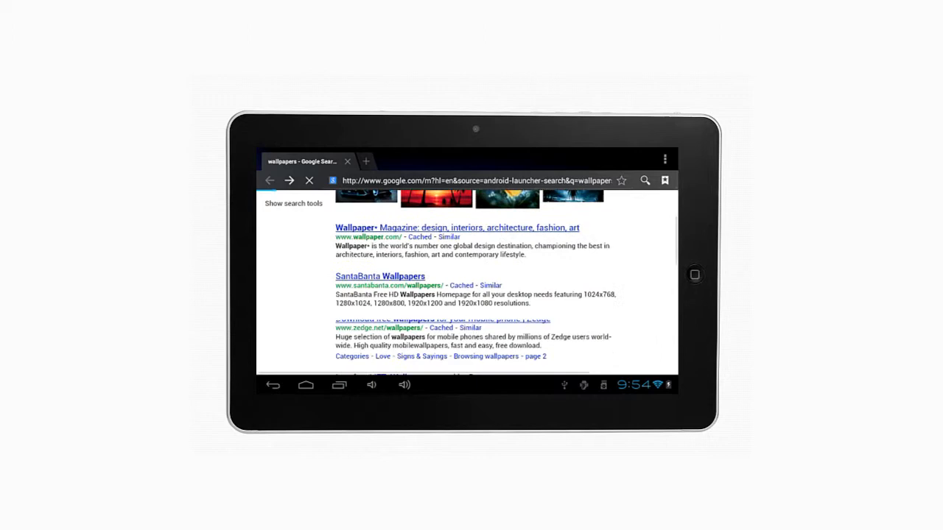
{"action": "scroll", "scroll_direction": "down", "scroll_amount": 3}
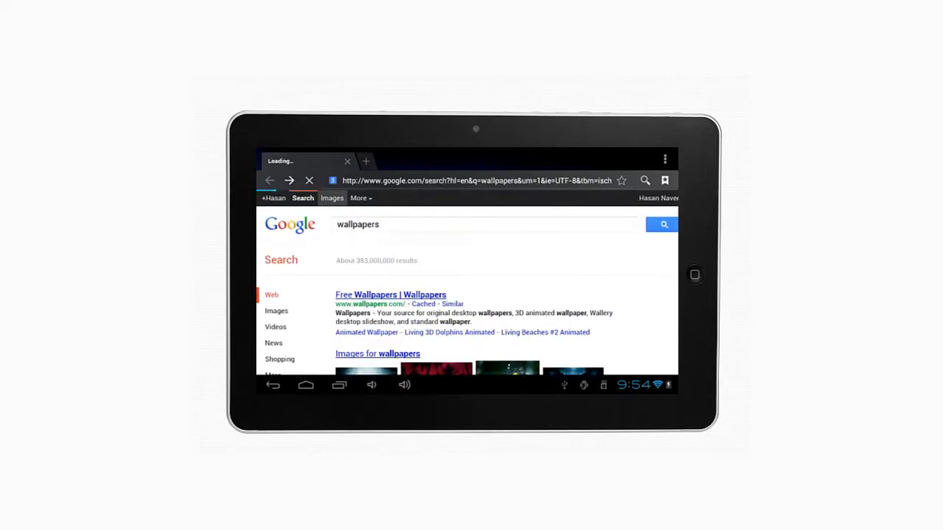
Switch the wallpapers results to Google Images and browse the thumbnail grid
{"action": "left_click", "coordinate": [331, 197]}
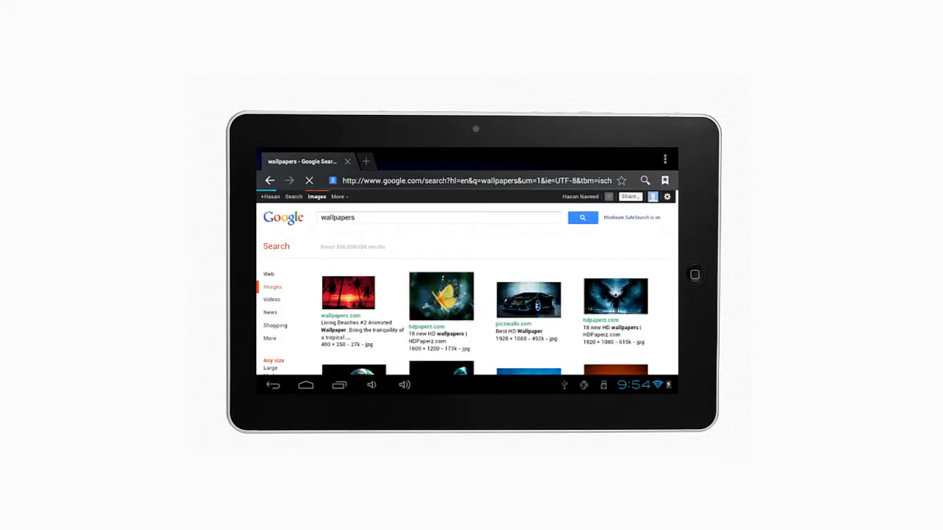
{"action": "scroll", "scroll_direction": "down", "scroll_amount": 3}
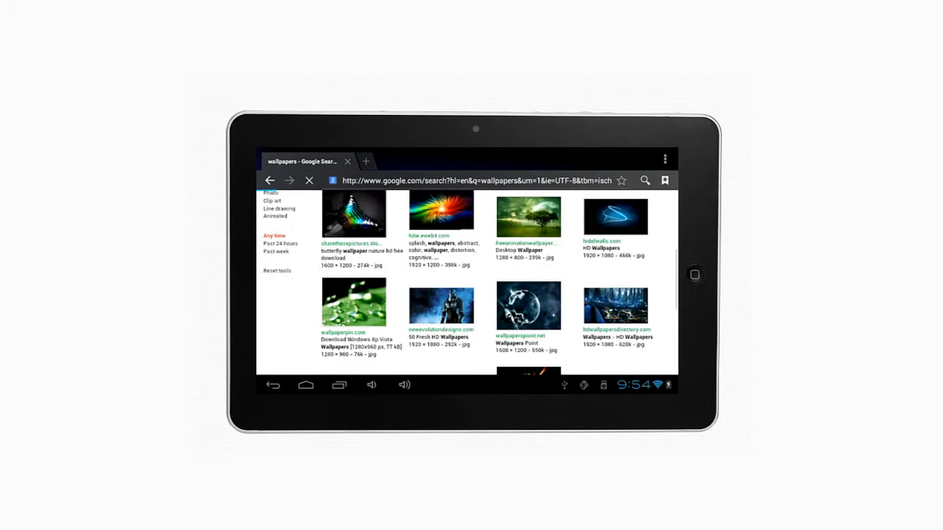